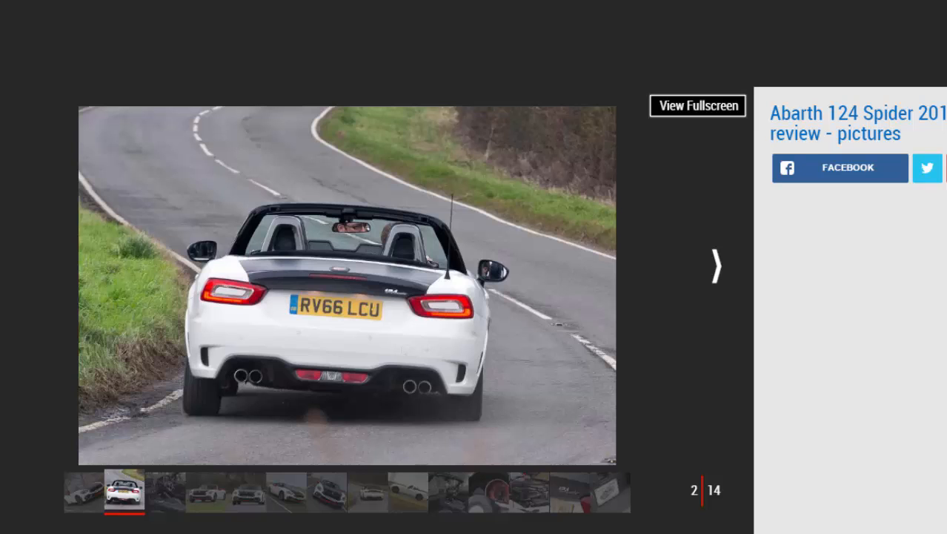
# Page forward through the Abarth 124 Spider gallery to image 5 of 14
pyautogui.click(714, 265)
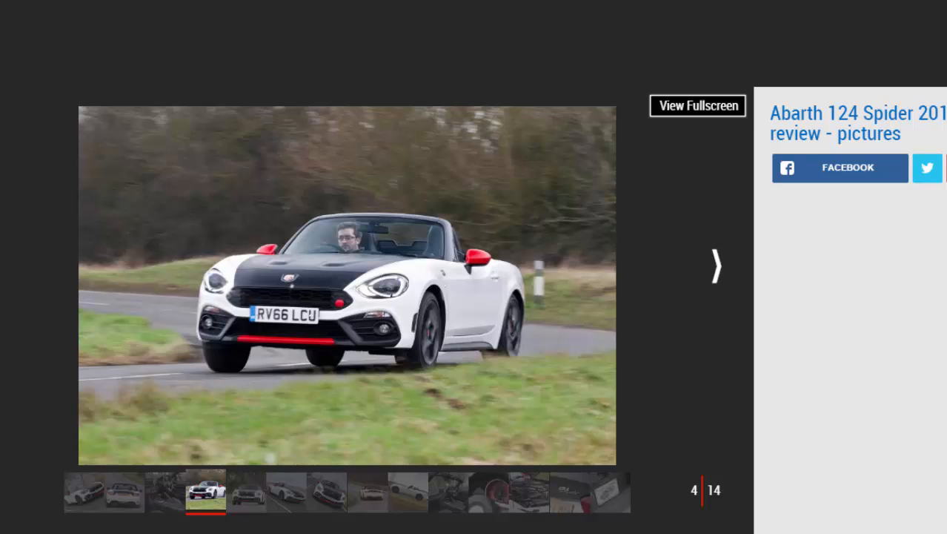
pyautogui.click(714, 266)
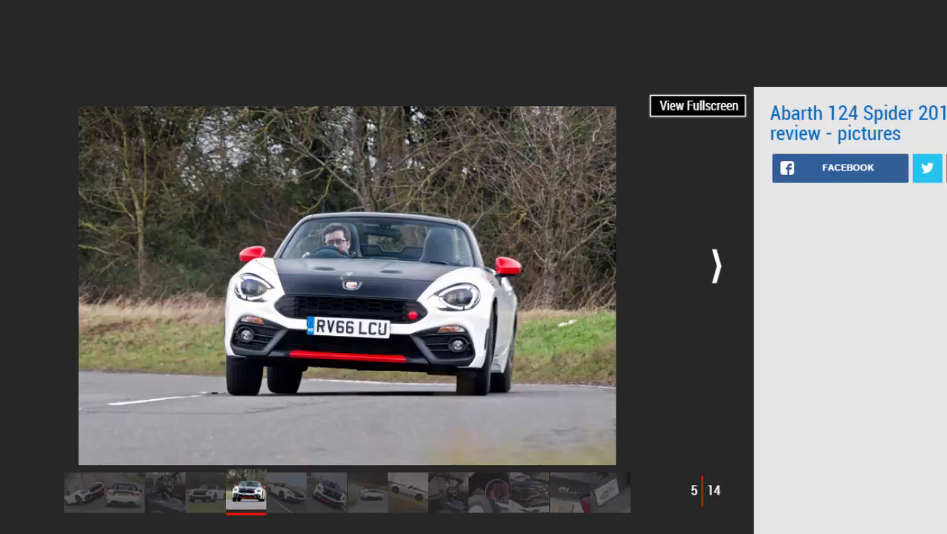
# Page on through the gallery to image 11 of 14, the rev counter close-up
pyautogui.click(714, 266)
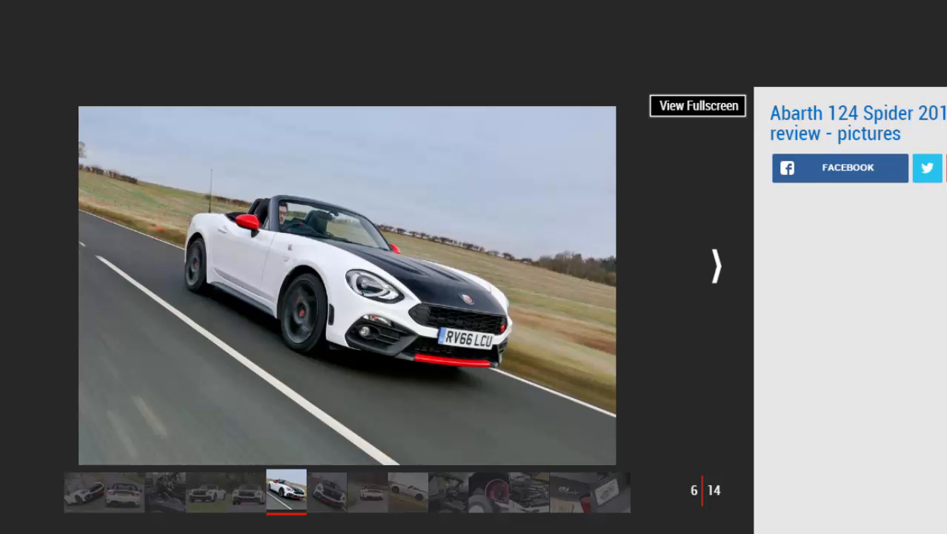
pyautogui.click(714, 266)
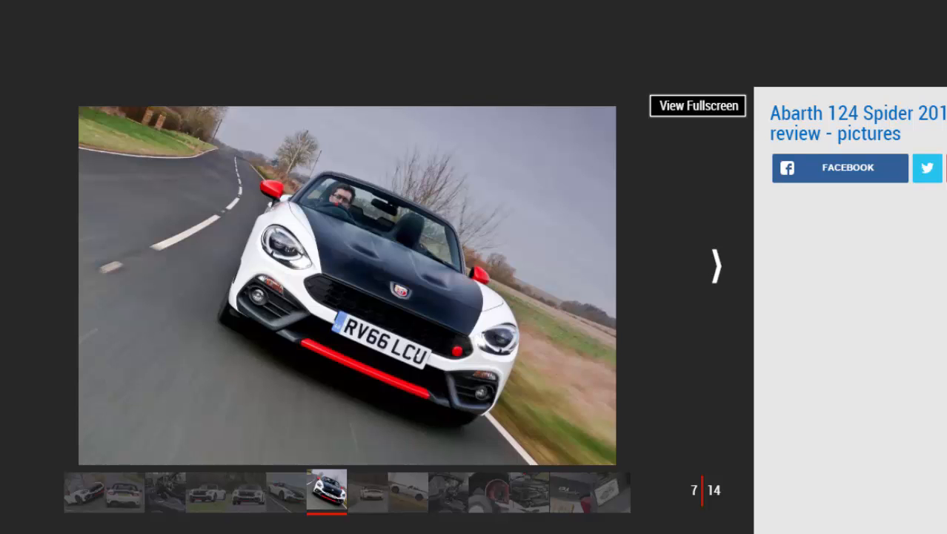
pyautogui.click(714, 266)
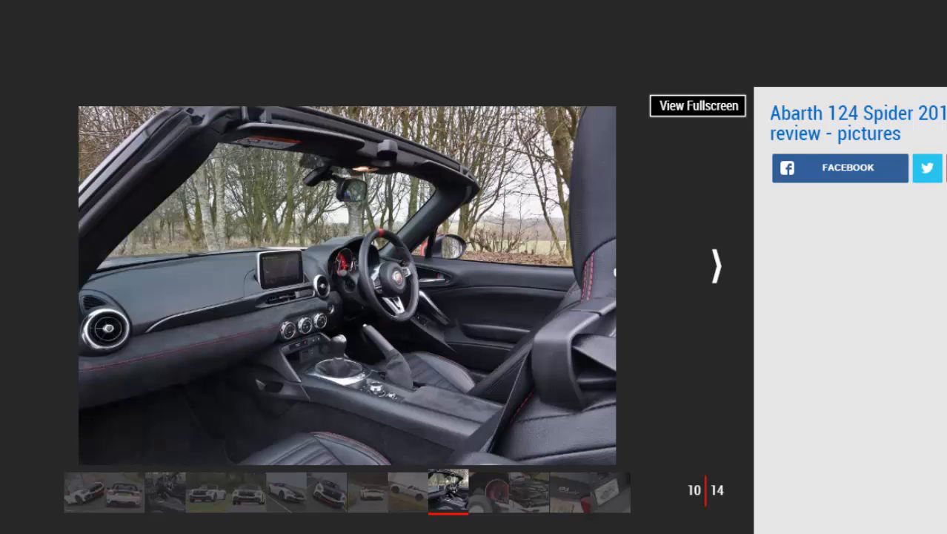
pyautogui.click(713, 265)
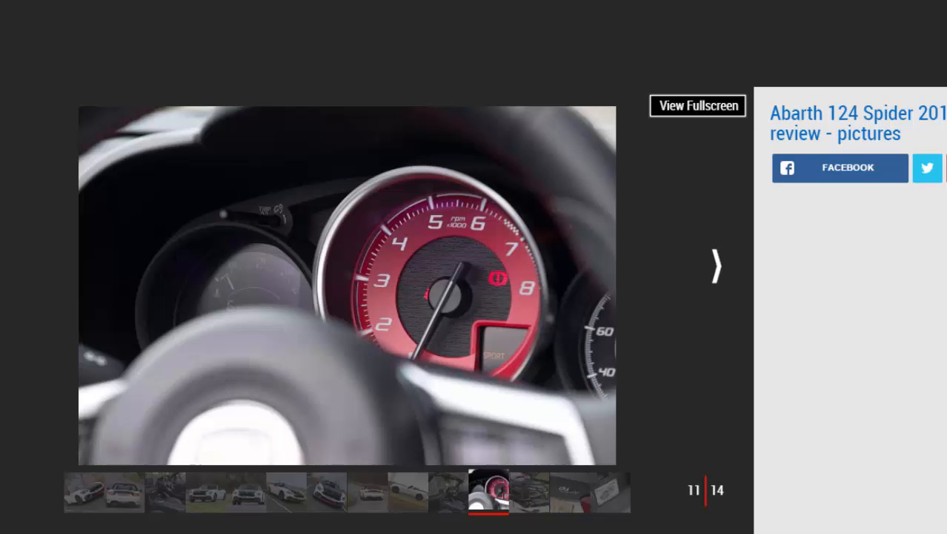
# Advance to the final gallery image, 14 of 14, and scroll down to the Key specs table
pyautogui.click(714, 266)
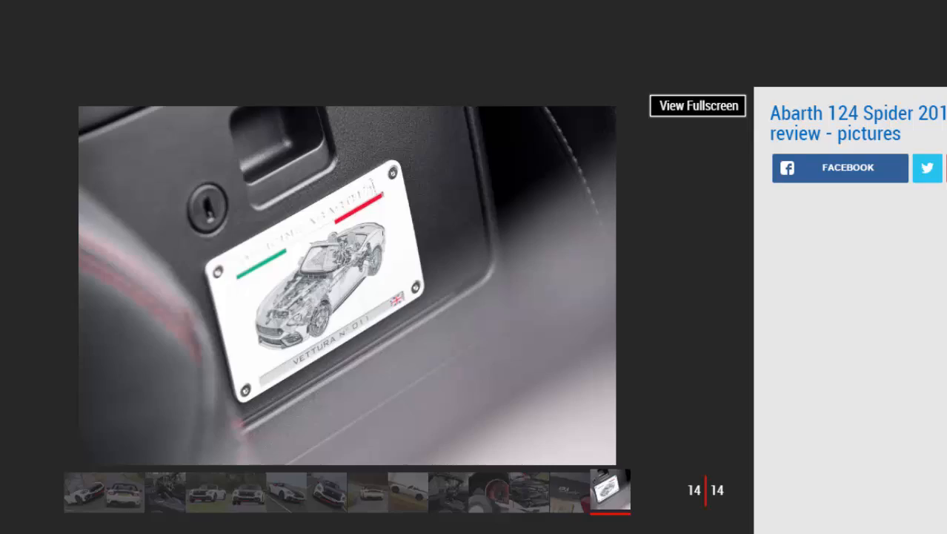
pyautogui.scroll(-3)
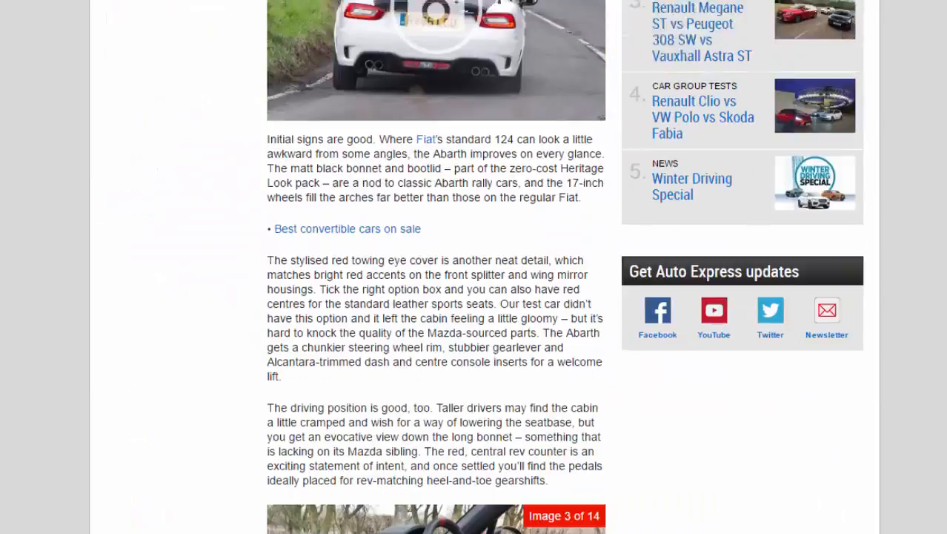
pyautogui.scroll(-3)
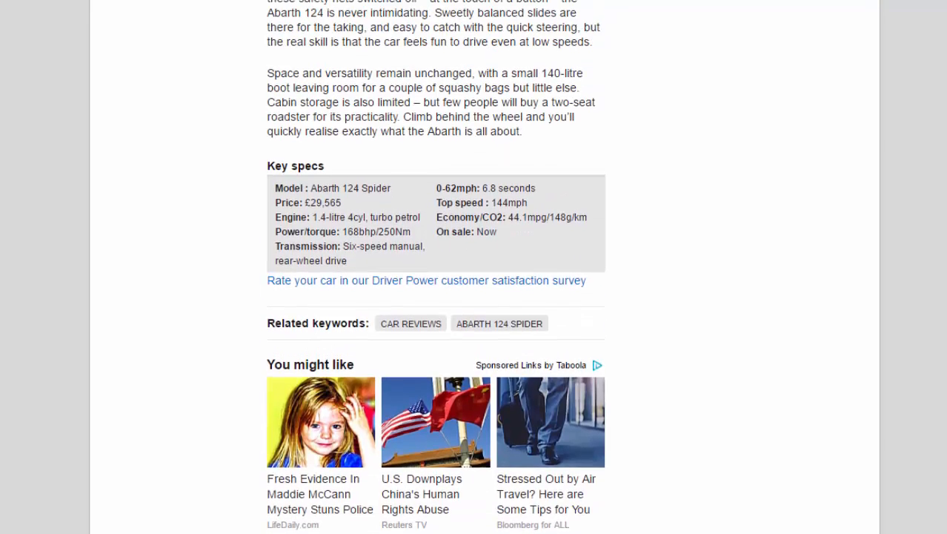